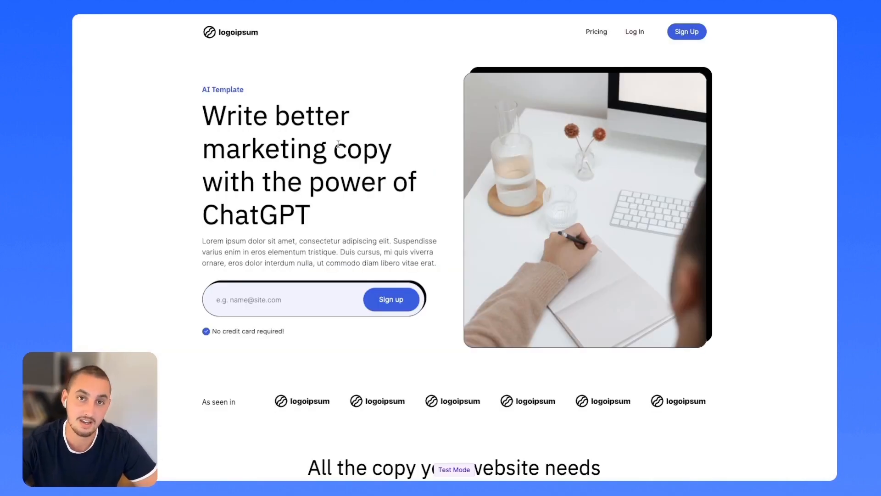
pyautogui.moveTo(279, 121)
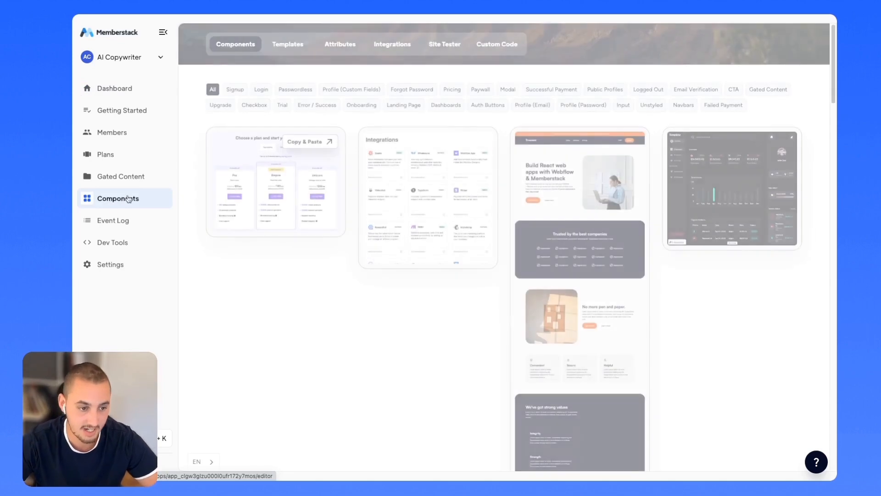
# Browse the Components gallery and switch to the Custom Code library of MemberScripts.
pyautogui.scroll(-3)
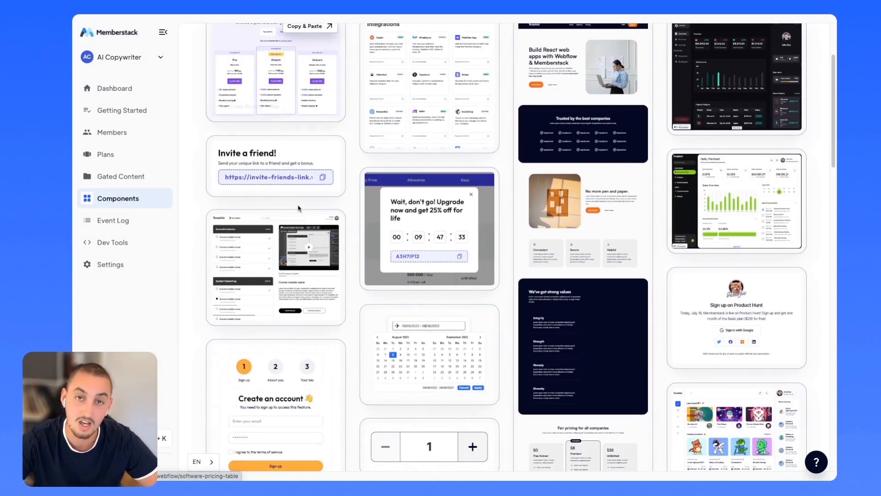
pyautogui.scroll(3)
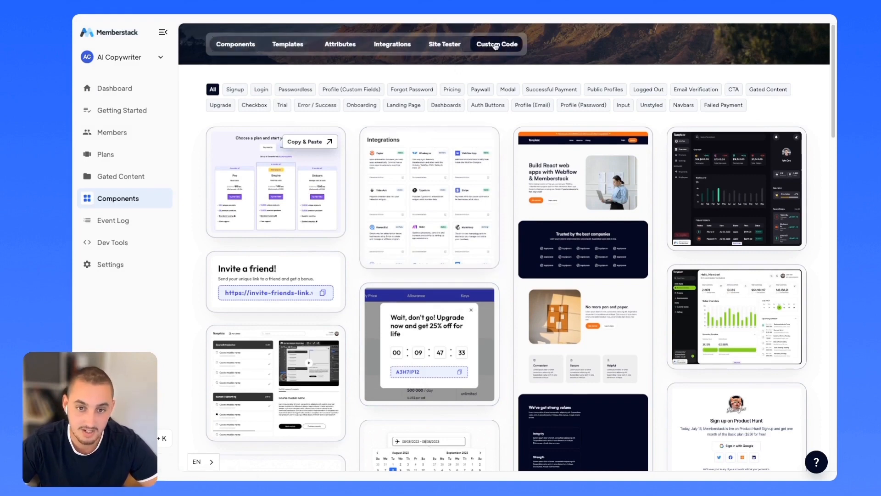
pyautogui.click(496, 44)
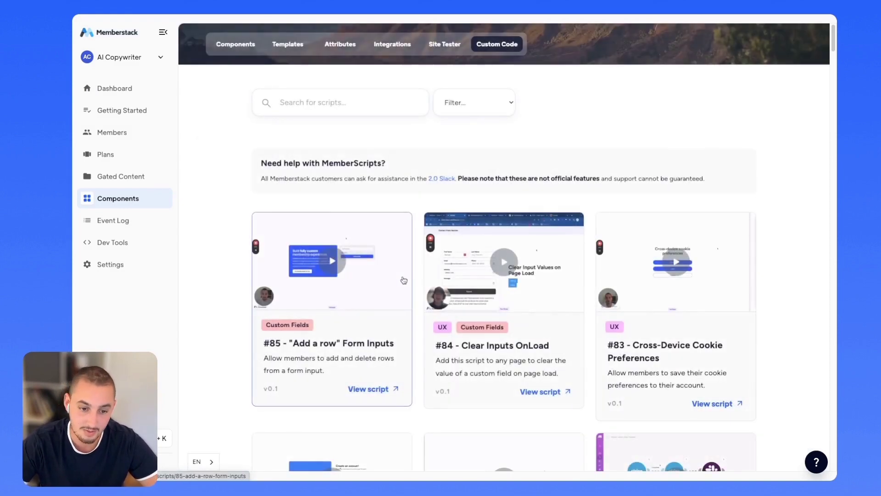
pyautogui.moveTo(418, 275)
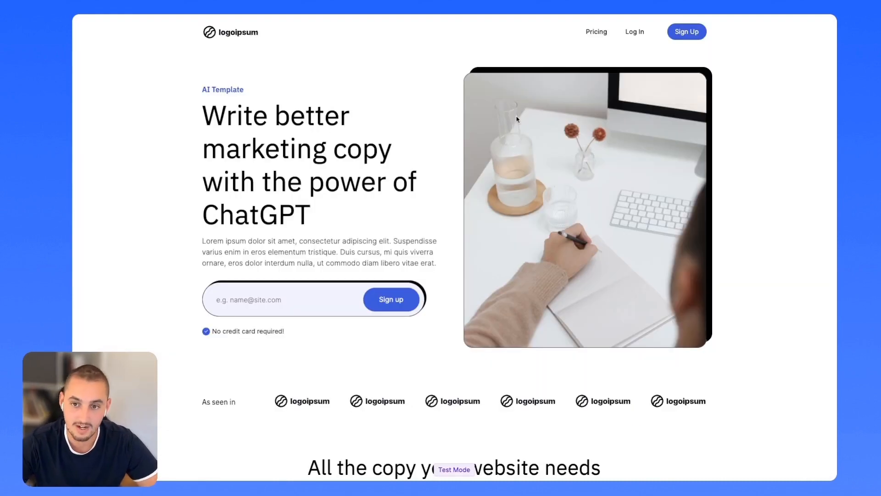
# Start signup with a test email and password, and pass the hCaptcha car-image check.
pyautogui.click(686, 31)
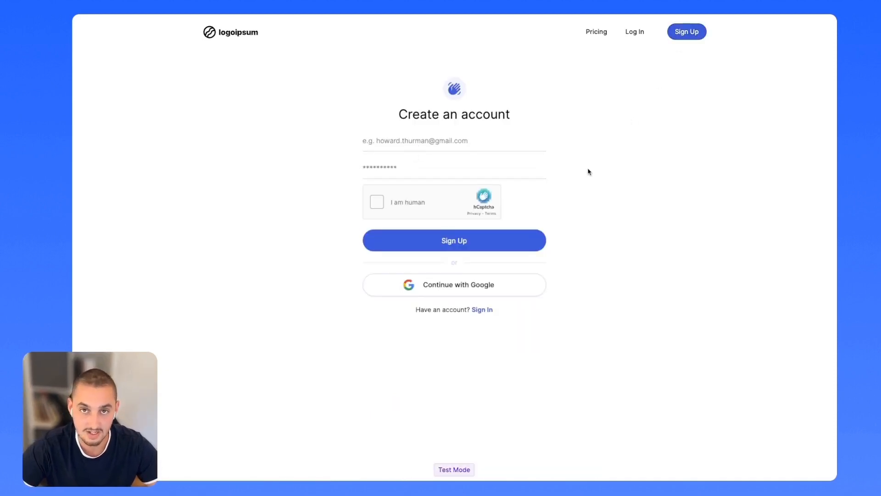
pyautogui.moveTo(395, 223)
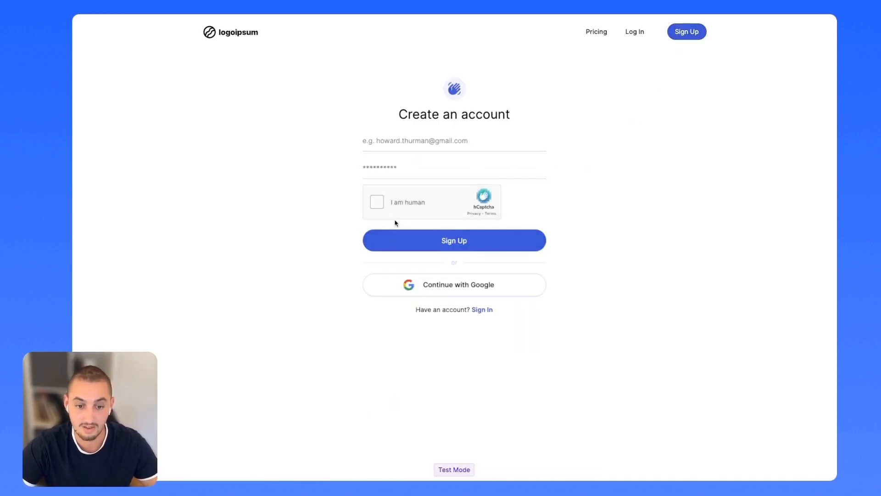
pyautogui.moveTo(418, 272)
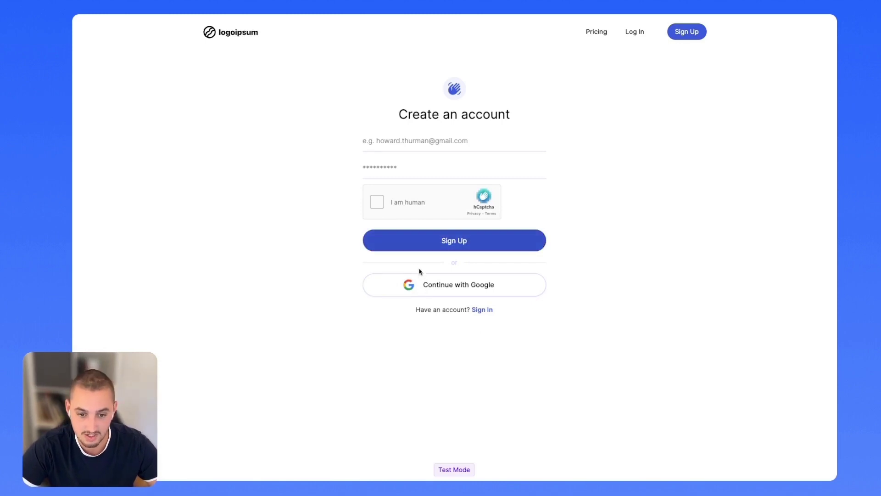
pyautogui.write('egrer@hksdhfhk')
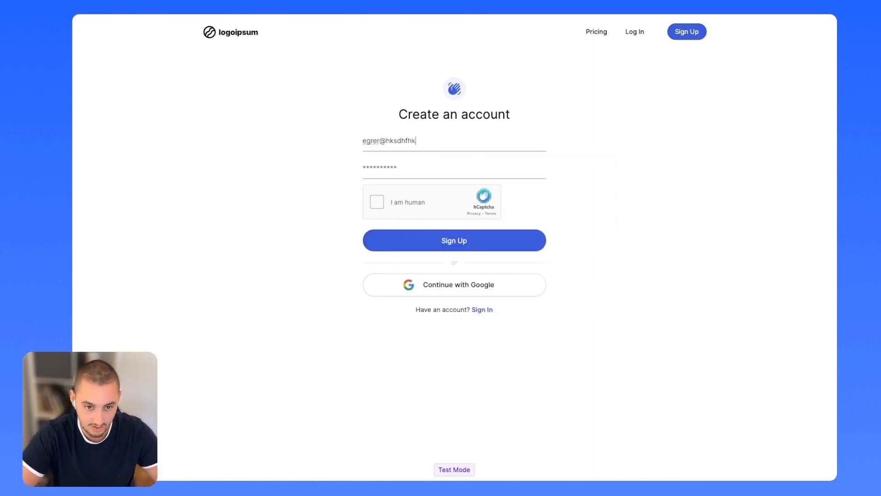
pyautogui.write('.com')
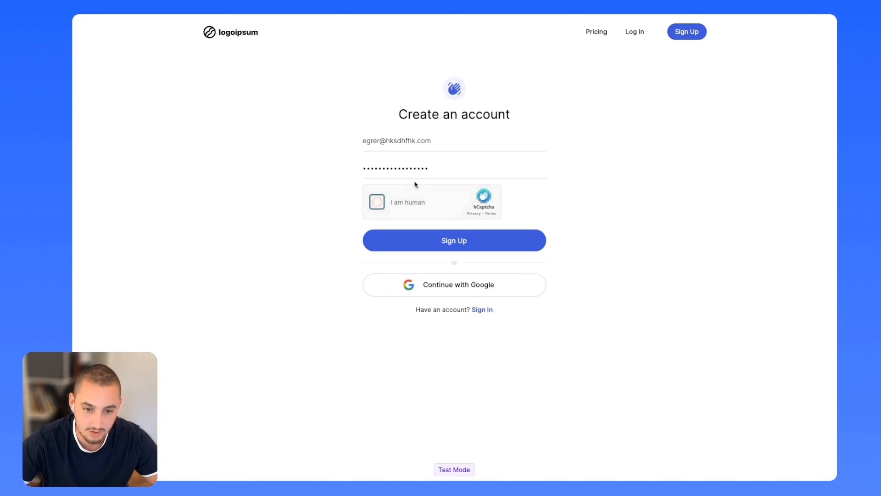
pyautogui.click(376, 202)
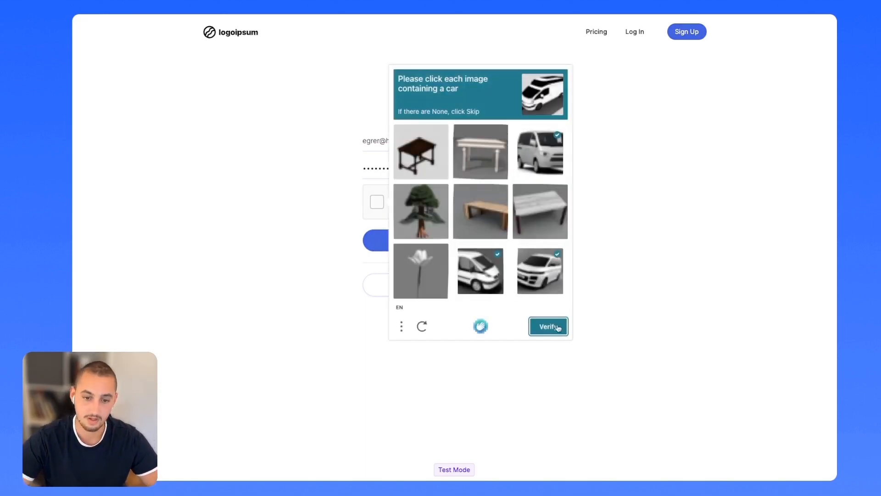
pyautogui.click(547, 326)
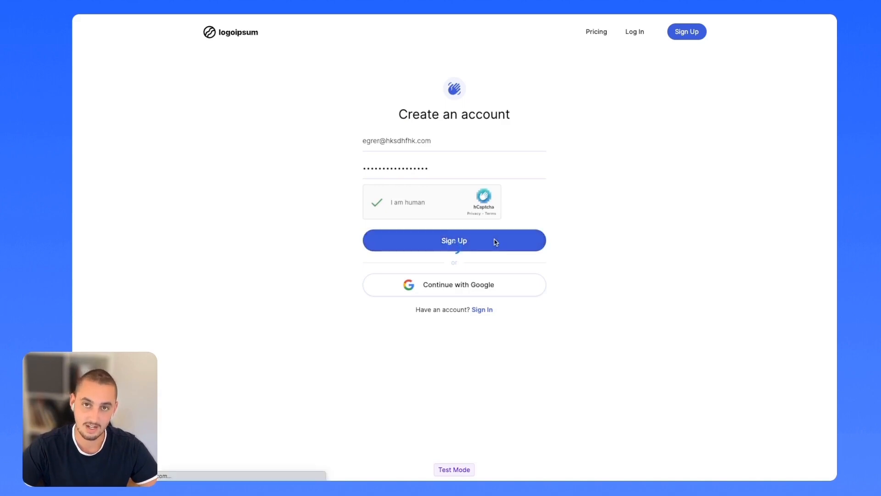
# Create the account and finish onboarding with company name Memberstack and the Content niche.
pyautogui.click(453, 241)
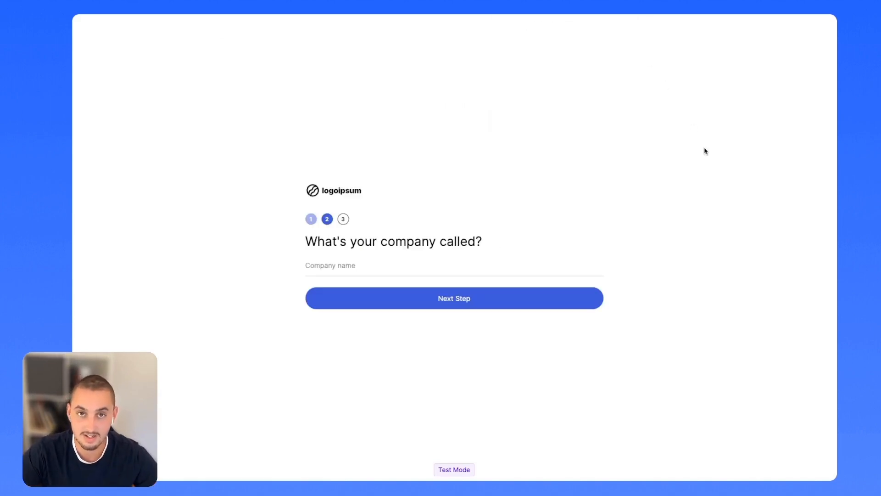
pyautogui.moveTo(715, 161)
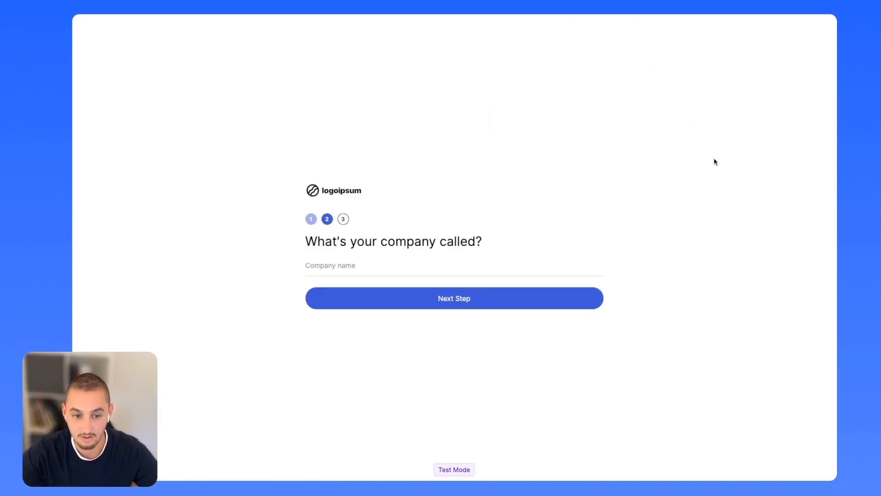
pyautogui.write('Me')
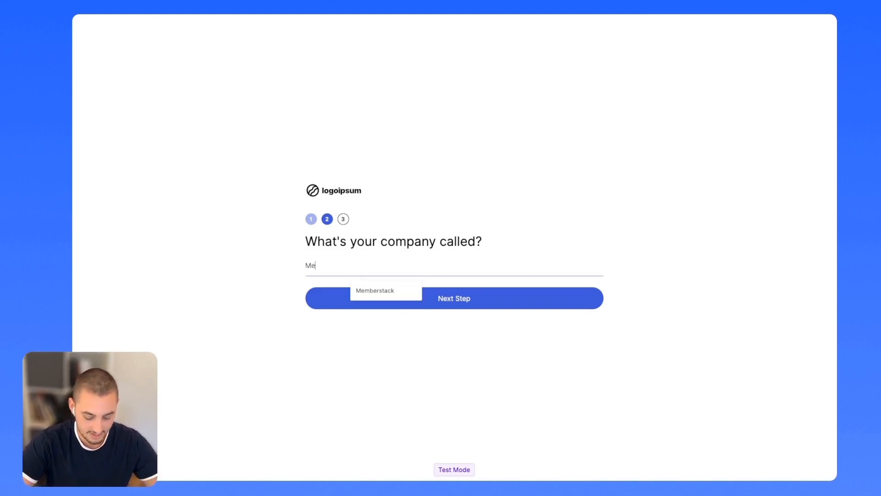
pyautogui.click(454, 298)
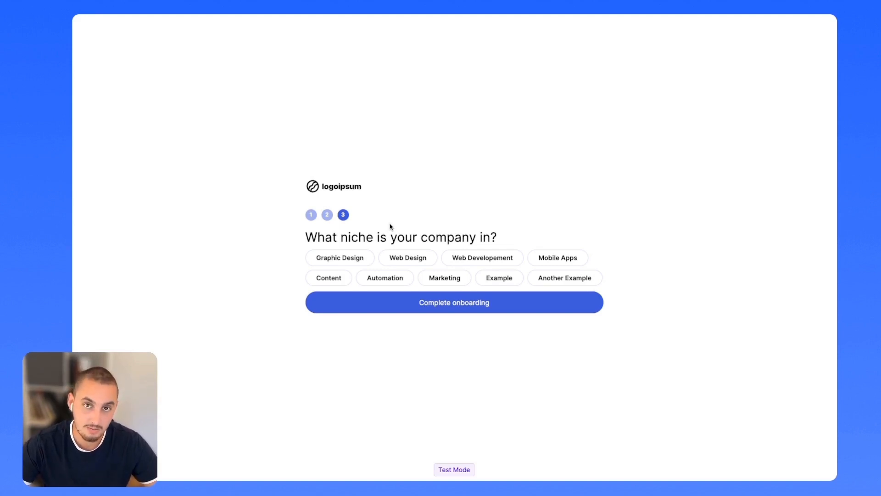
pyautogui.moveTo(398, 215)
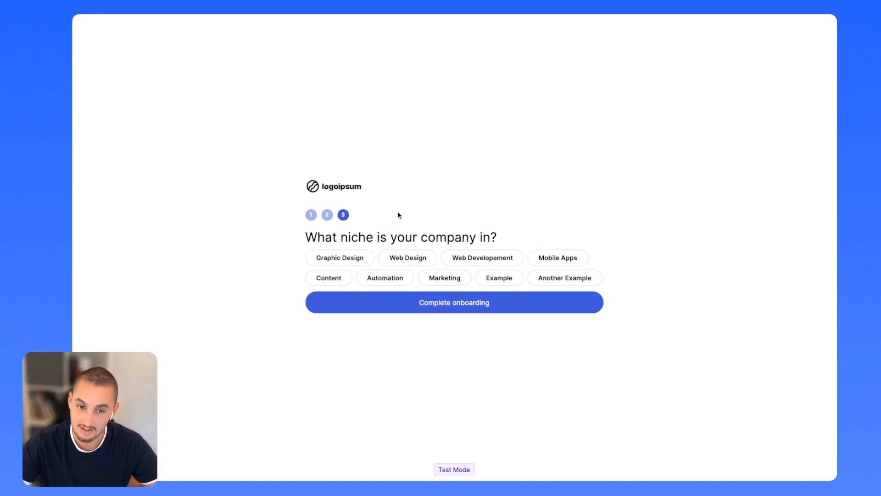
pyautogui.click(328, 277)
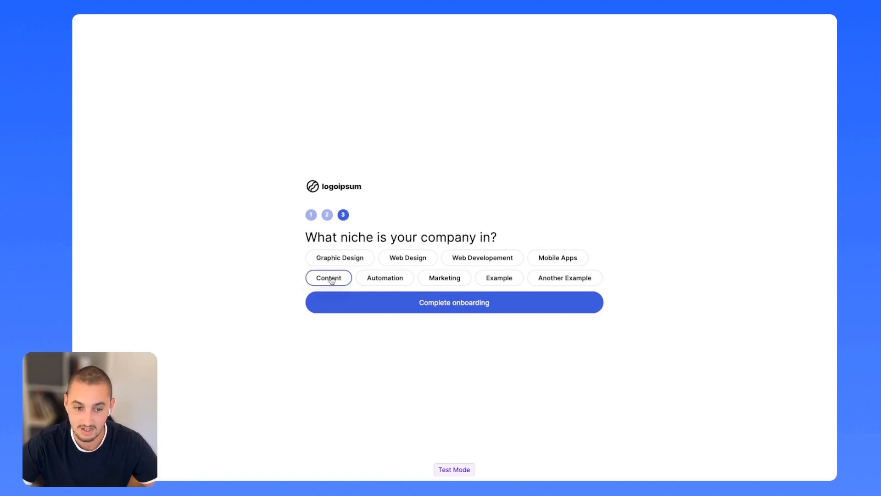
pyautogui.click(453, 302)
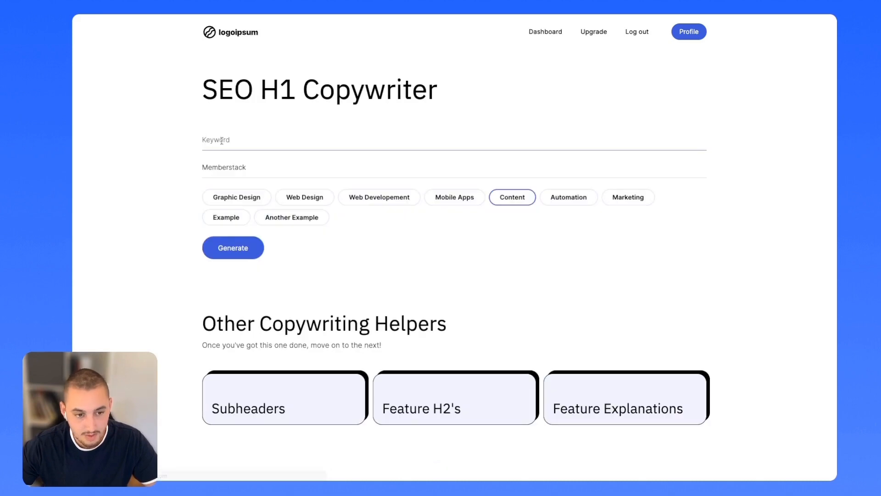
# Generate an H1 headline for the keyword 'Members' and view the result.
pyautogui.write('Members')
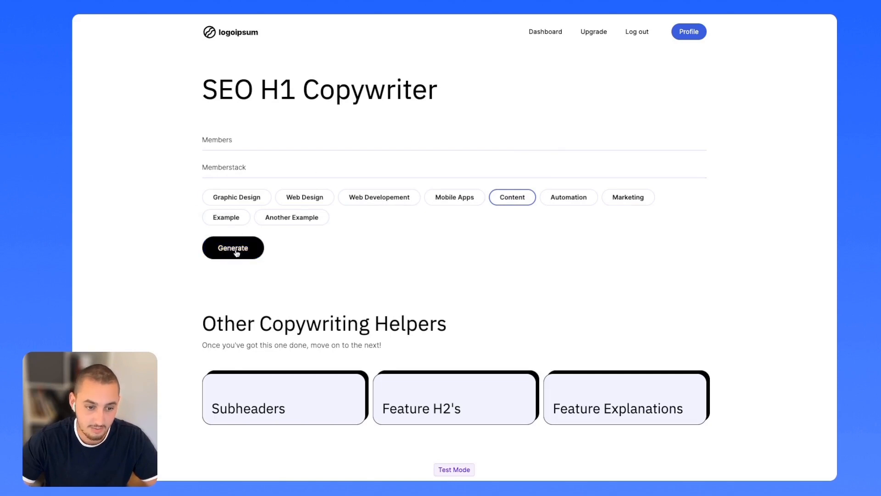
pyautogui.click(232, 248)
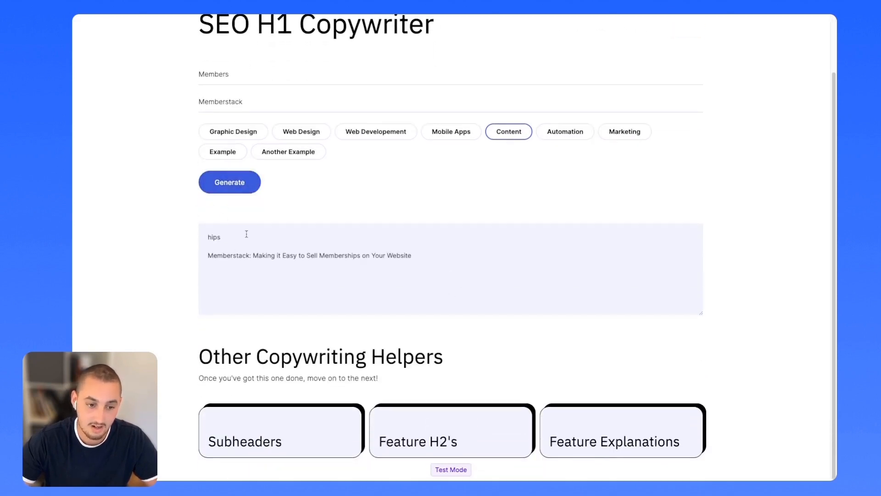
pyautogui.moveTo(332, 257)
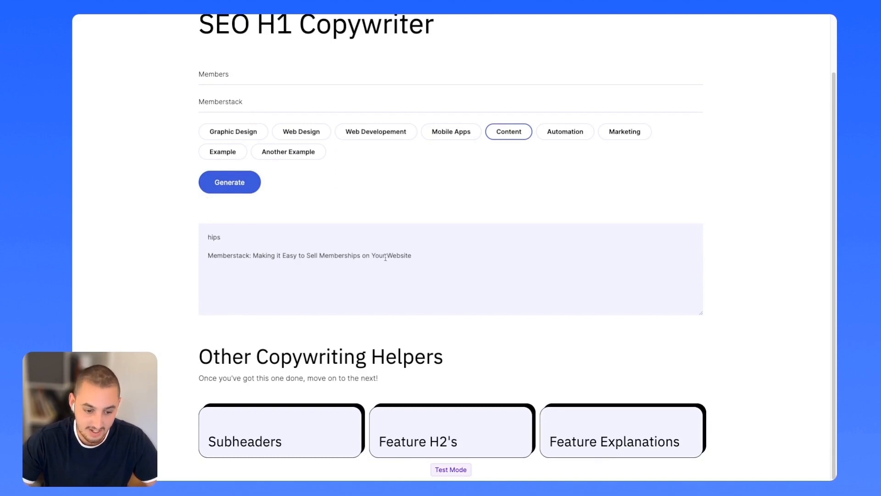
pyautogui.scroll(3)
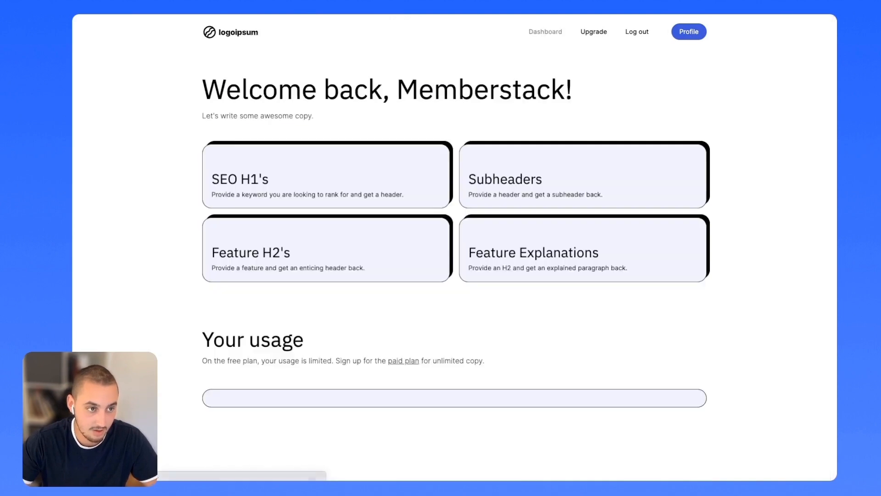
pyautogui.moveTo(87, 56)
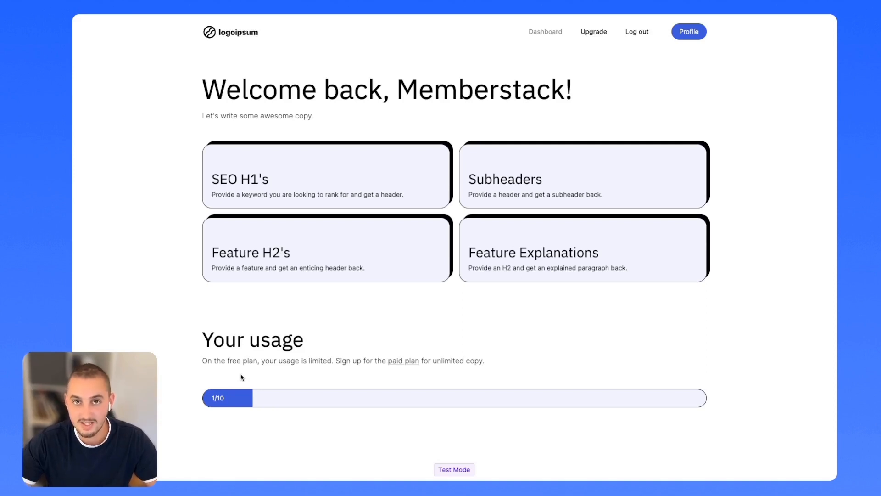
pyautogui.moveTo(255, 371)
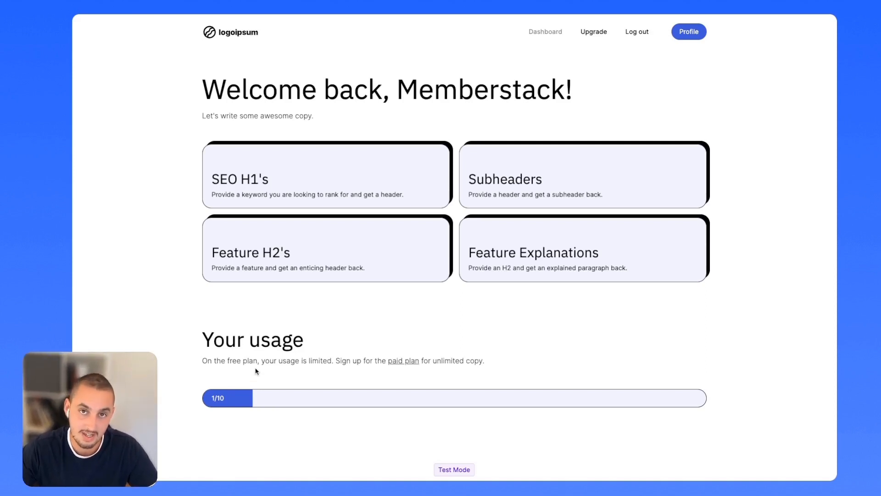
# Go to the upgrade page and start checkout for the $9 monthly Standard plan.
pyautogui.click(593, 31)
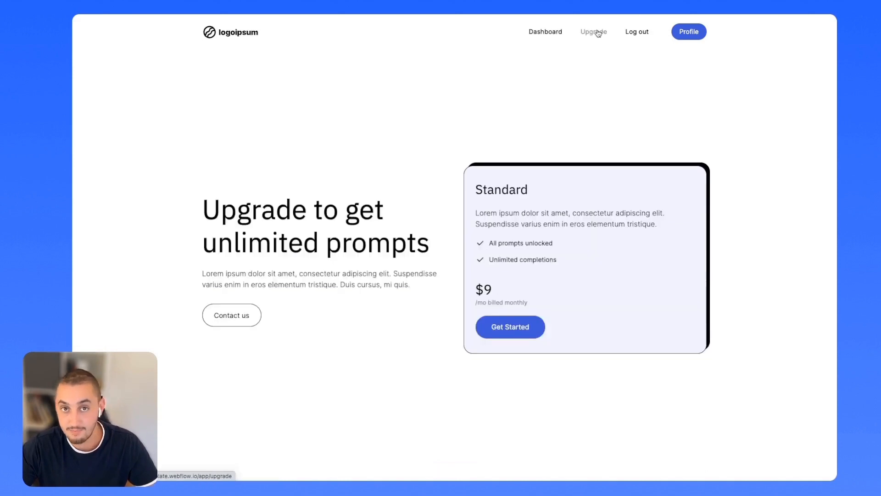
pyautogui.moveTo(455, 335)
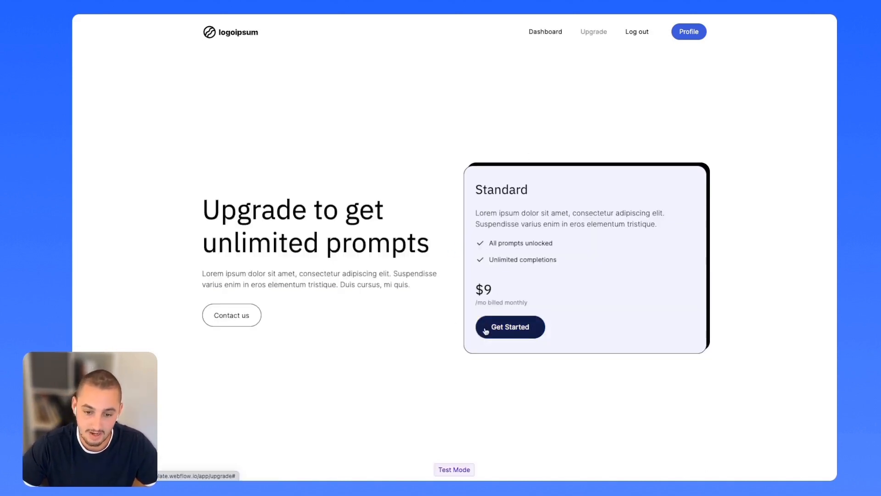
pyautogui.click(510, 327)
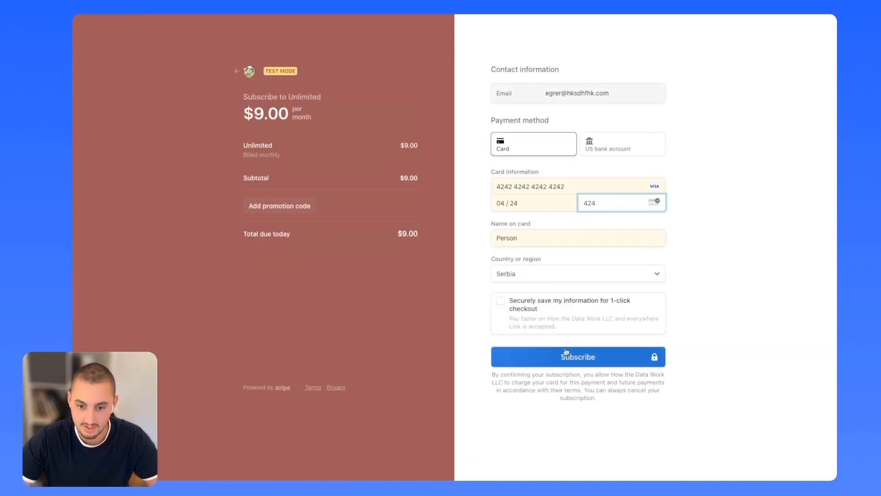
# Subscribe to the $9/month Unlimited plan with the test card, then return to the Memberstack admin.
pyautogui.click(577, 356)
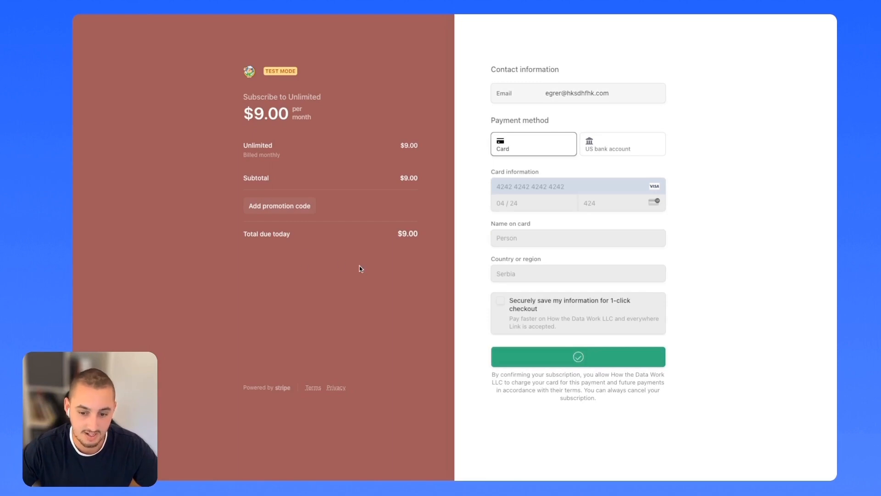
pyautogui.moveTo(166, 156)
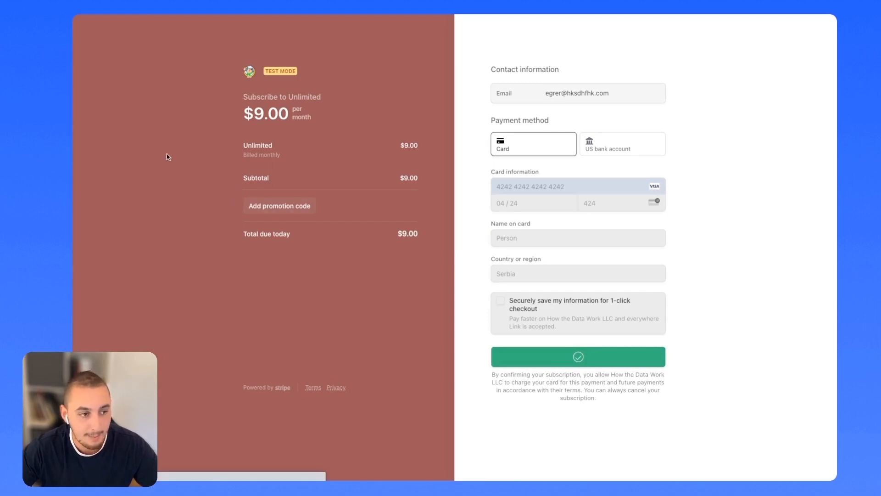
pyautogui.click(578, 356)
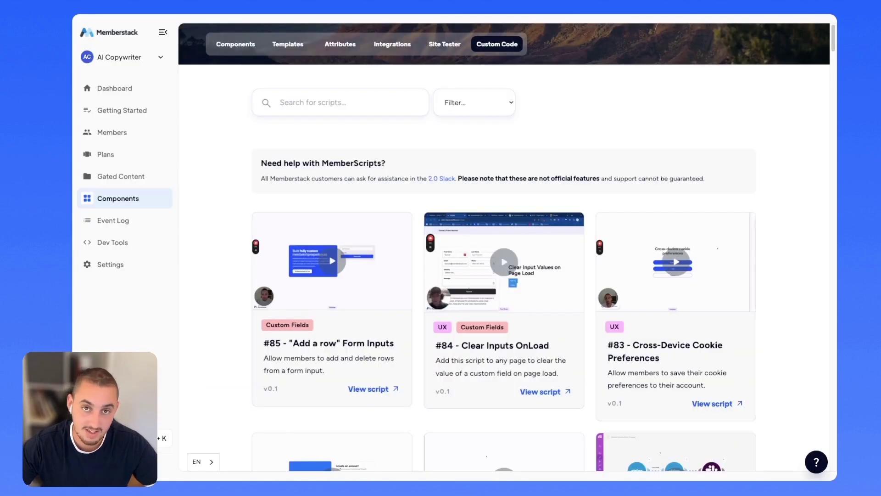
pyautogui.moveTo(112, 132)
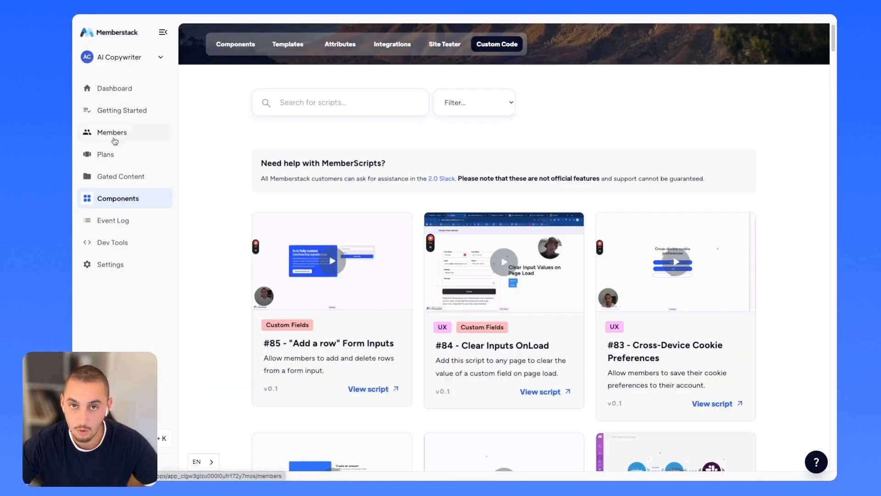
# Go to the Members list from the Memberstack sidebar.
pyautogui.click(112, 243)
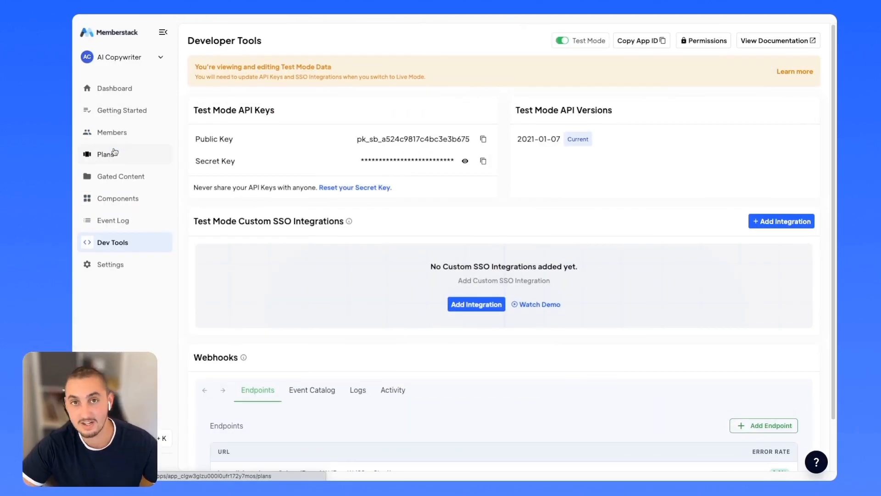